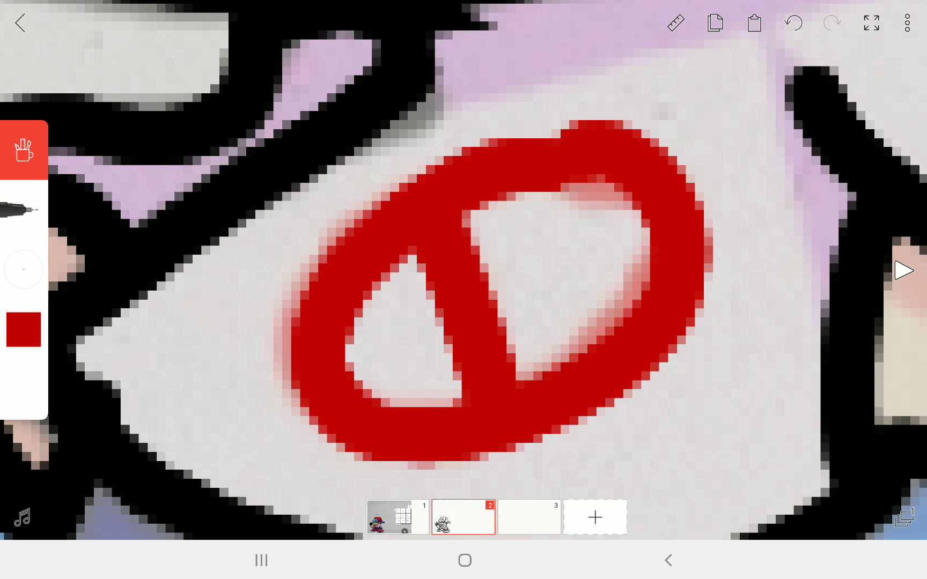
Step: Redraw the red diagonal bar across the oval ring of the shirt logo
left_click(791, 22)
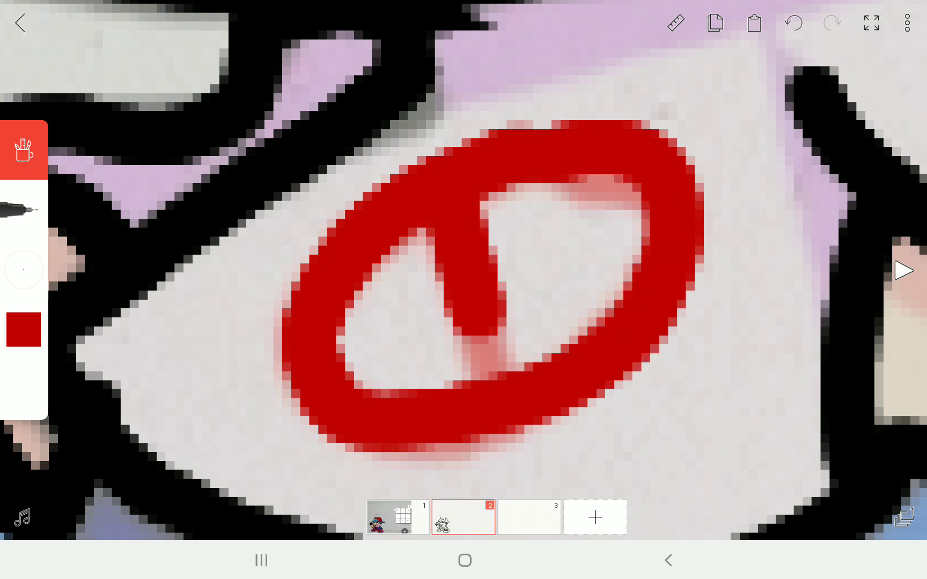
left_click(792, 23)
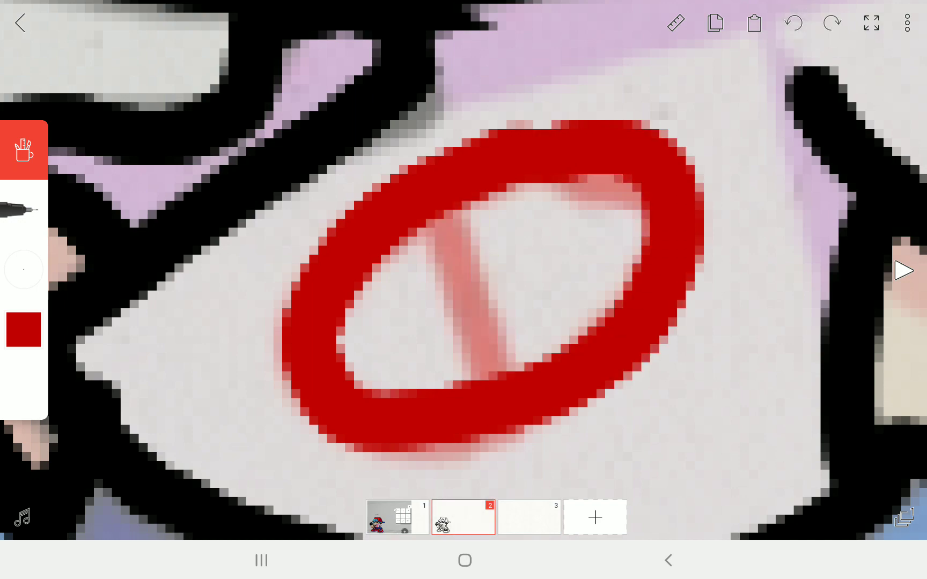
left_click(793, 23)
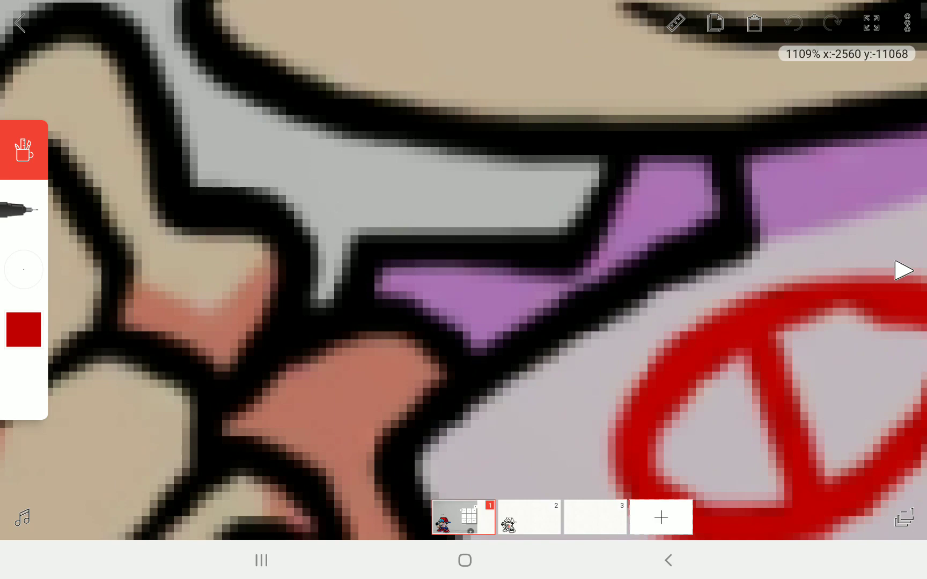
Step: Brush purple shading over the shirt's shadowed areas around and above the red logo
left_click(21, 330)
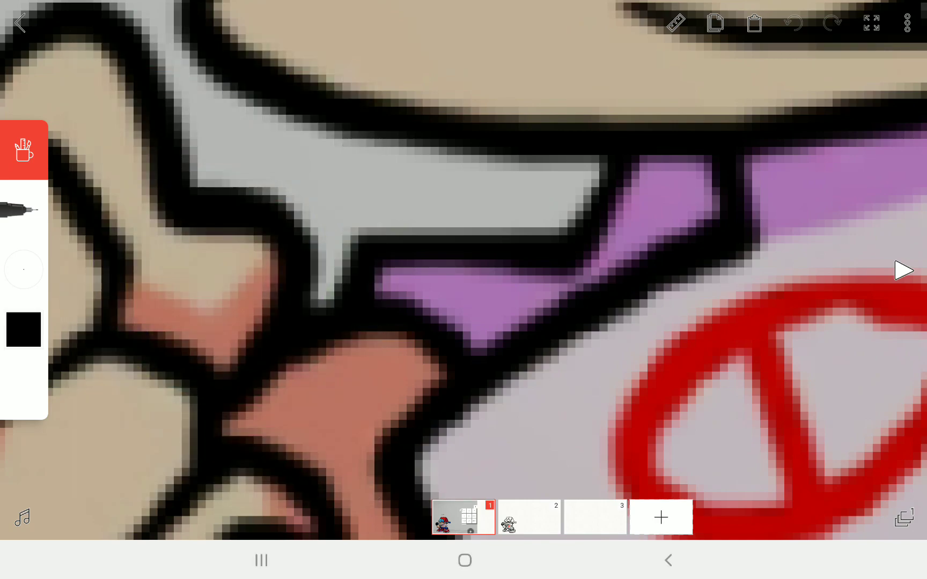
left_click(22, 329)
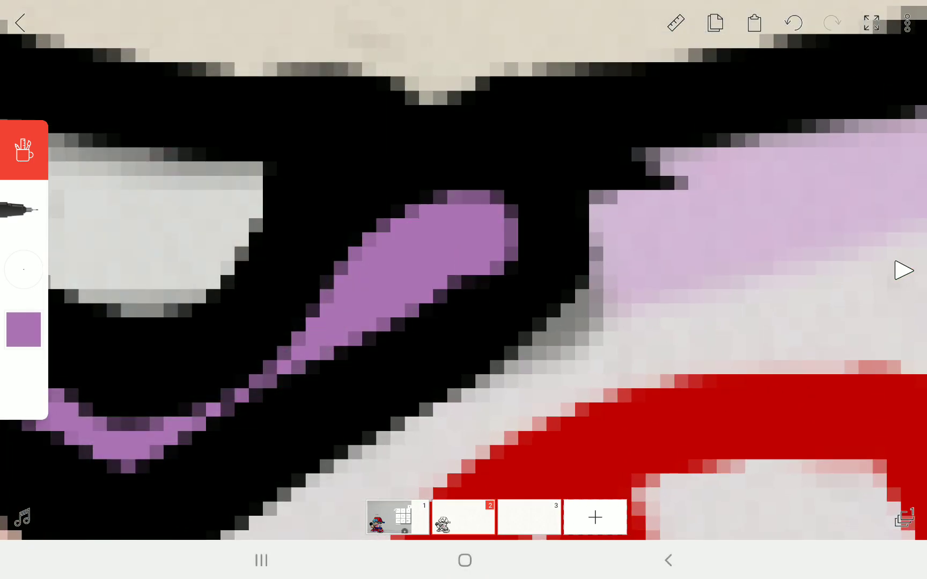
left_click(24, 328)
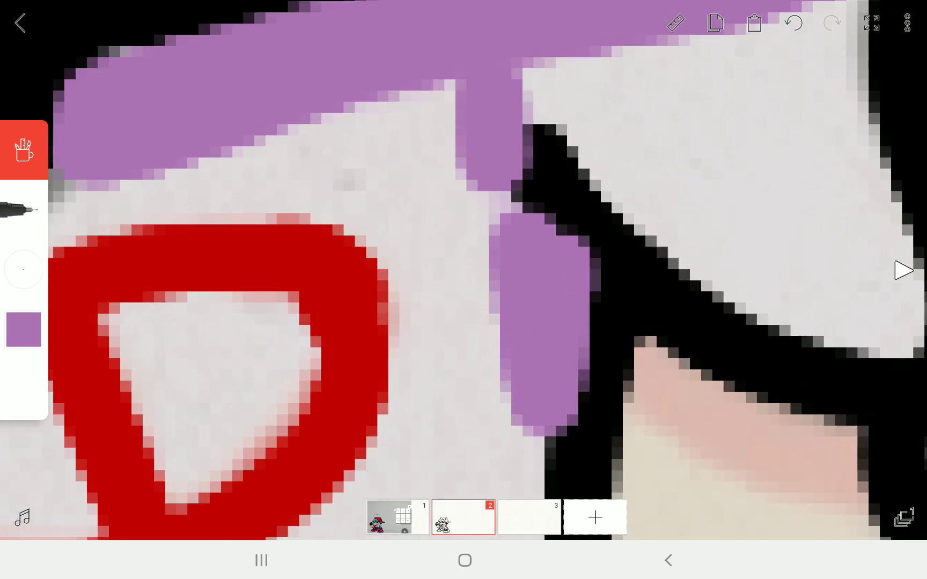
left_click(23, 330)
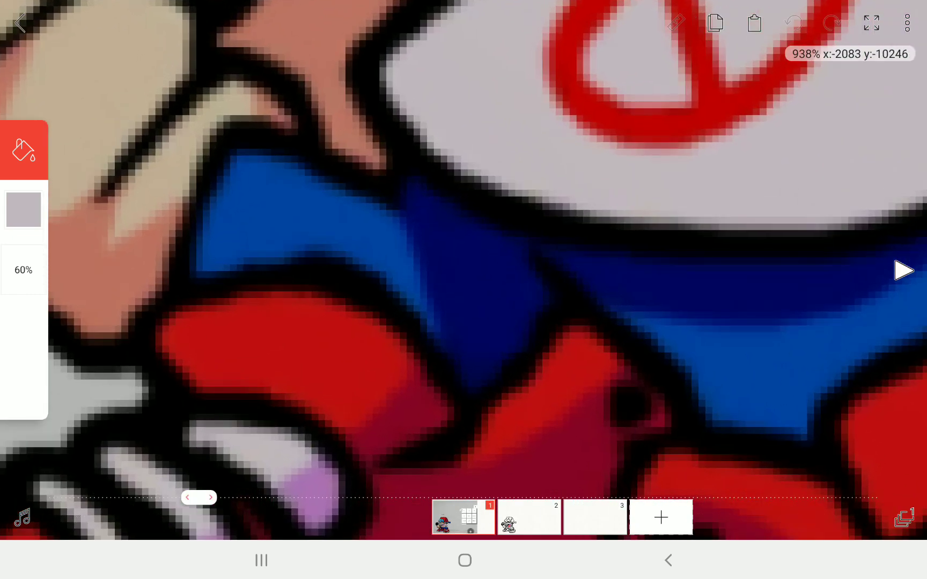
Step: Paint dark navy shading over the darker parts of the blue pants with the brush
left_click(410, 273)
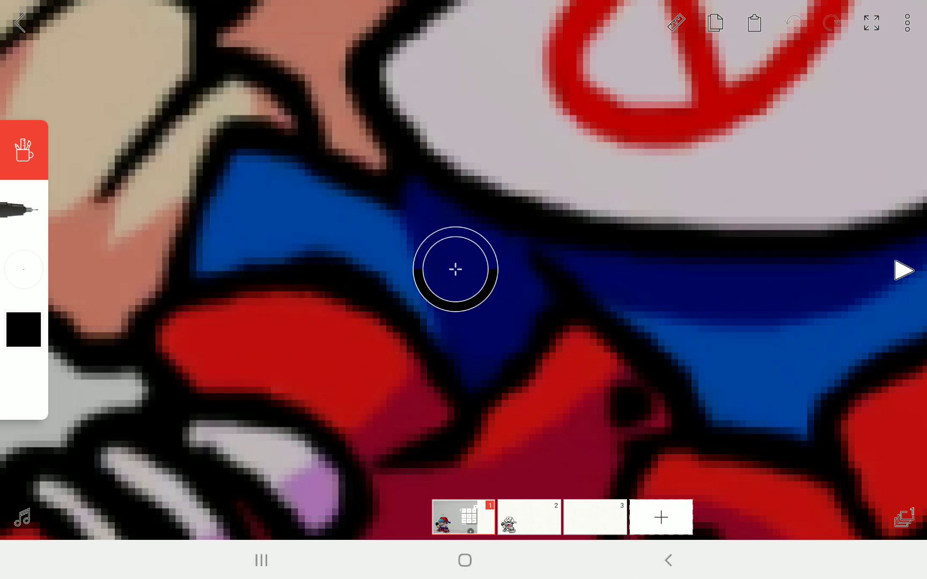
left_click(24, 150)
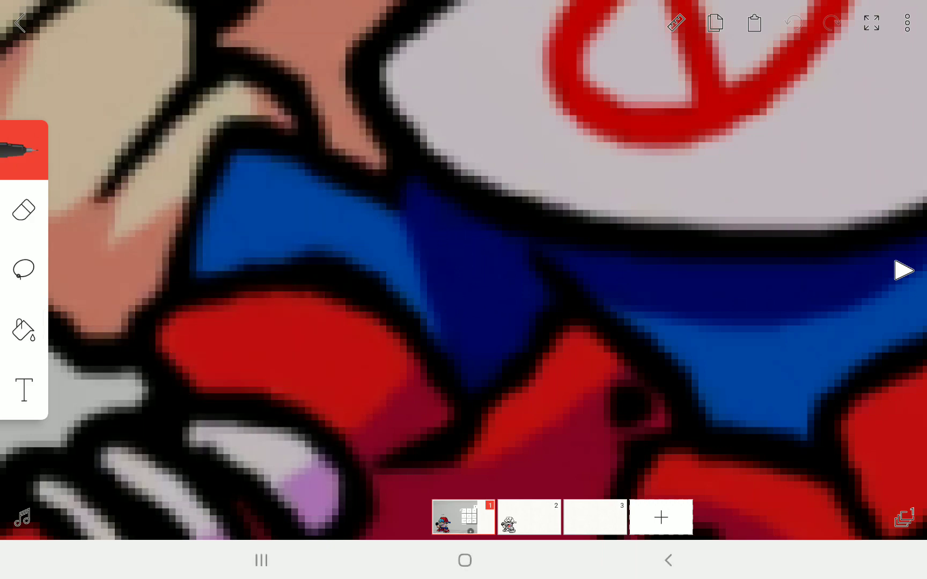
left_click(23, 330)
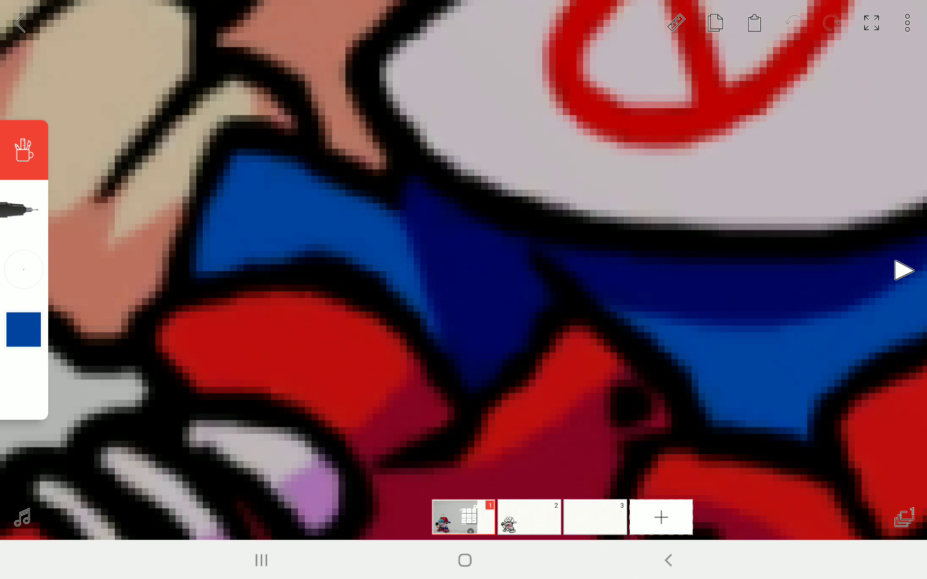
left_click(462, 271)
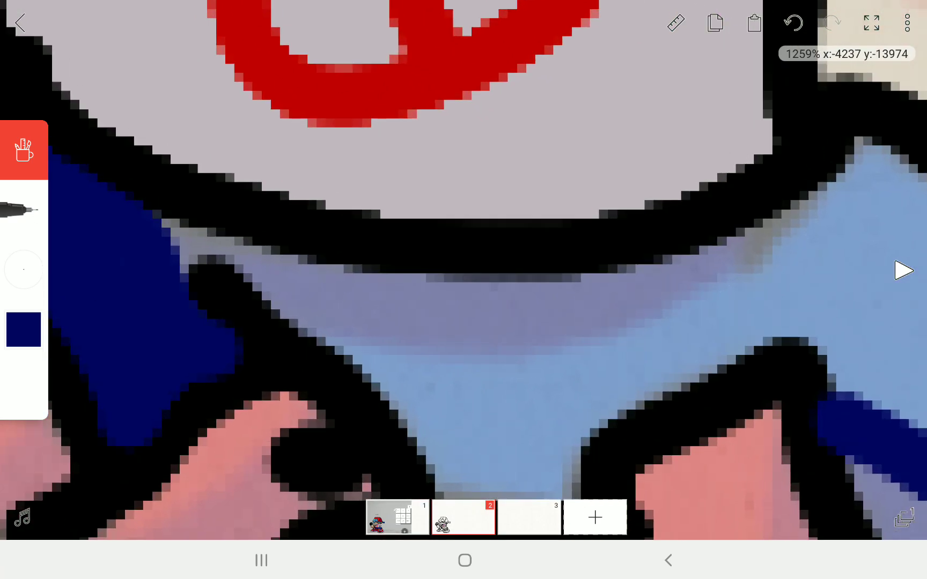
left_click_drag(259, 301, 810, 195)
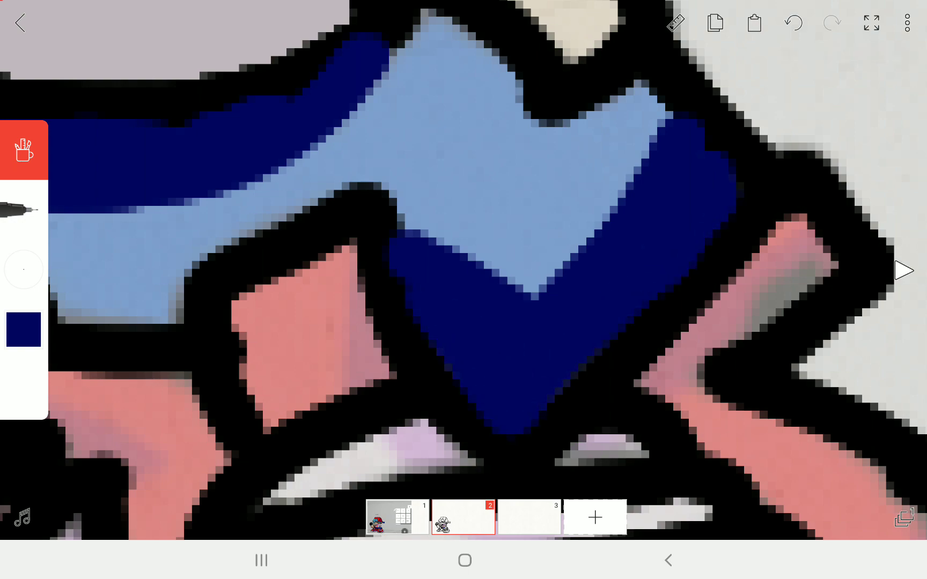
left_click(23, 329)
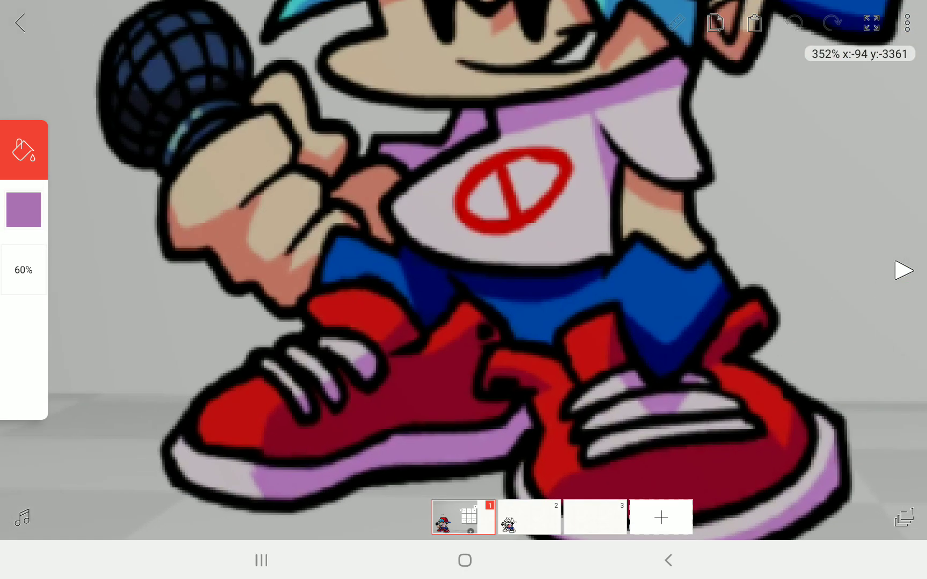
Step: Paint a purple stripe along the first sneaker's sole
left_click(23, 211)
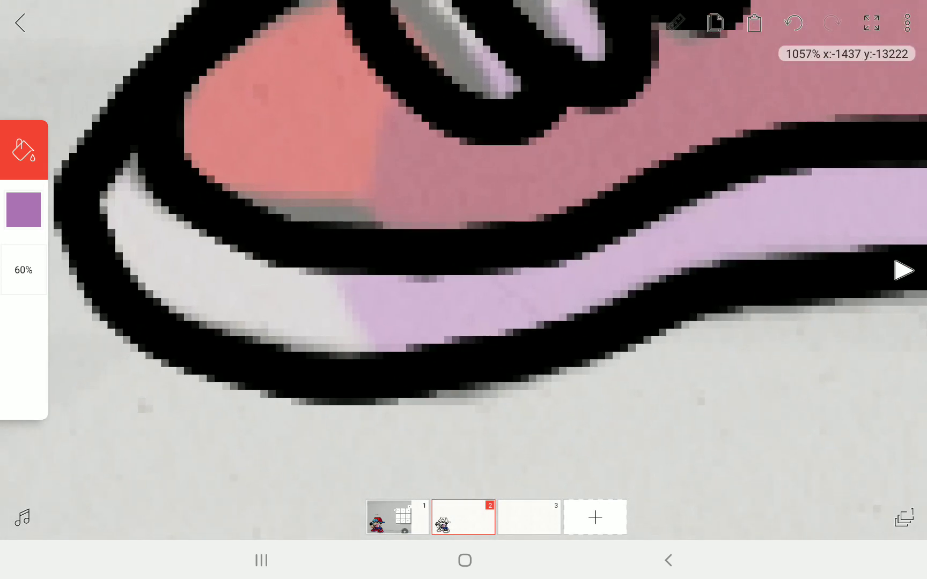
left_click(24, 210)
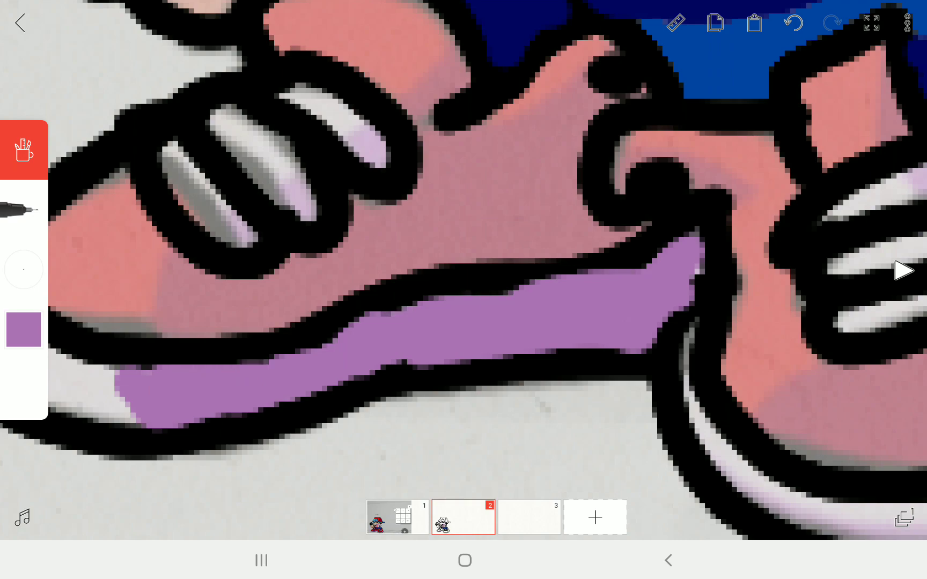
Step: Extend purple stripes along both sneaker soles and colour the first toe tip light grey
left_click(23, 330)
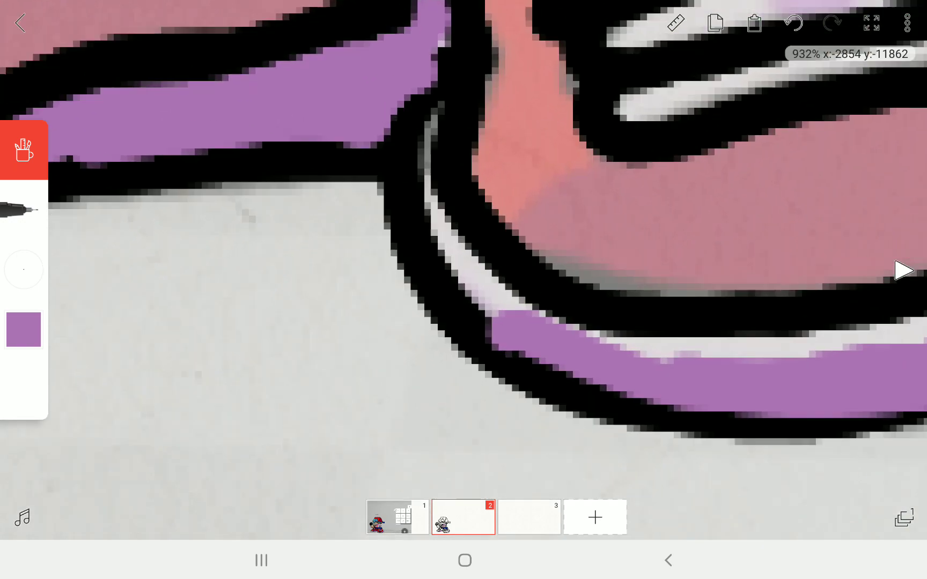
left_click(23, 329)
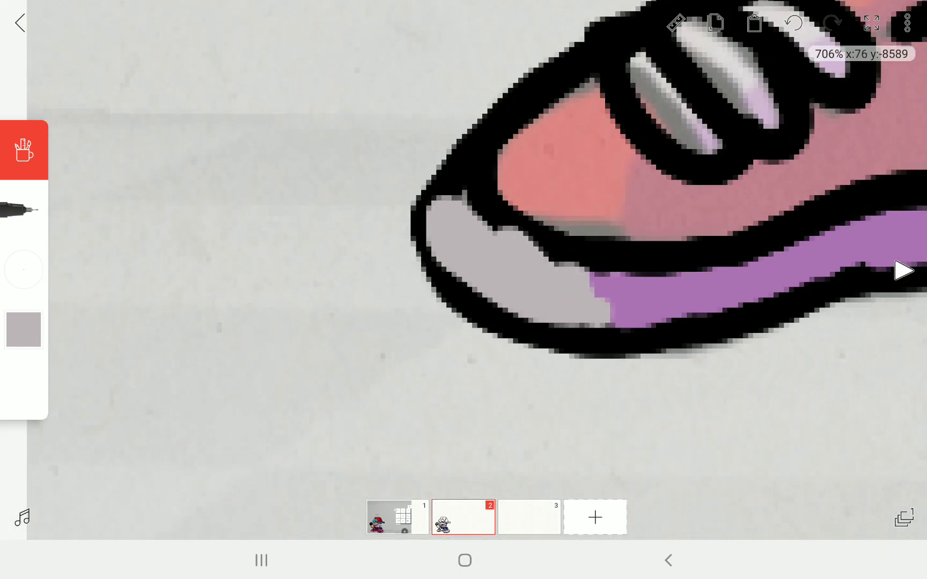
Step: Switch the brush to black and undo the last stroke on the second sneaker's sole
left_click(22, 329)
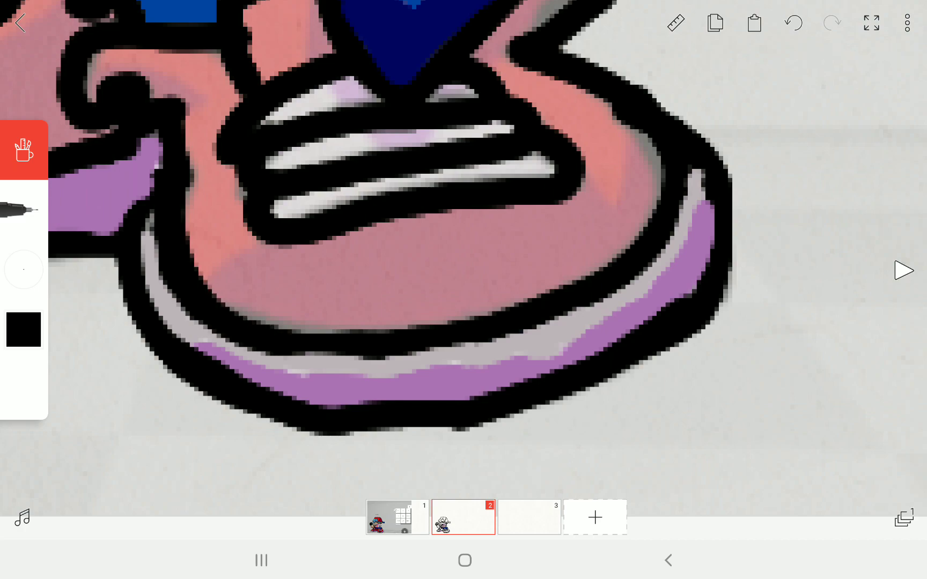
left_click(791, 22)
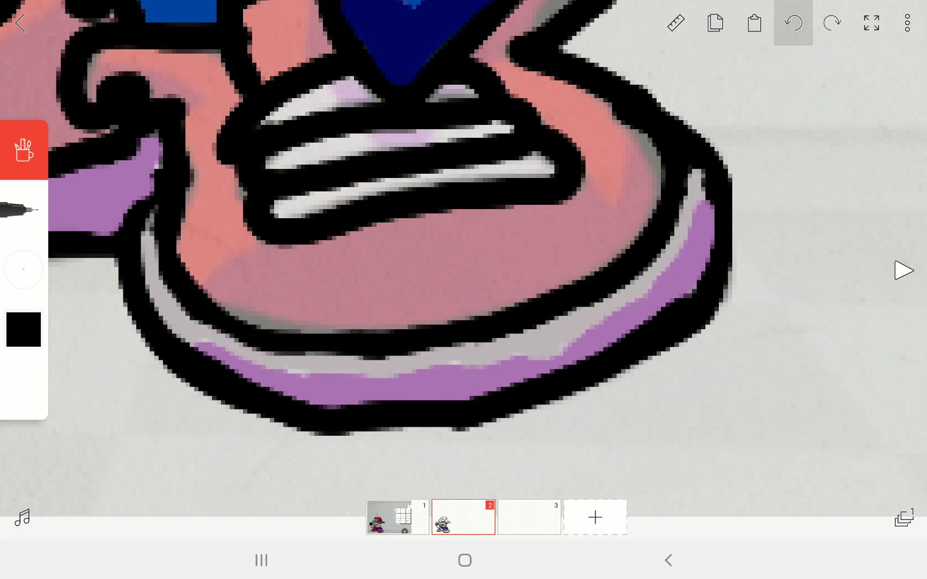